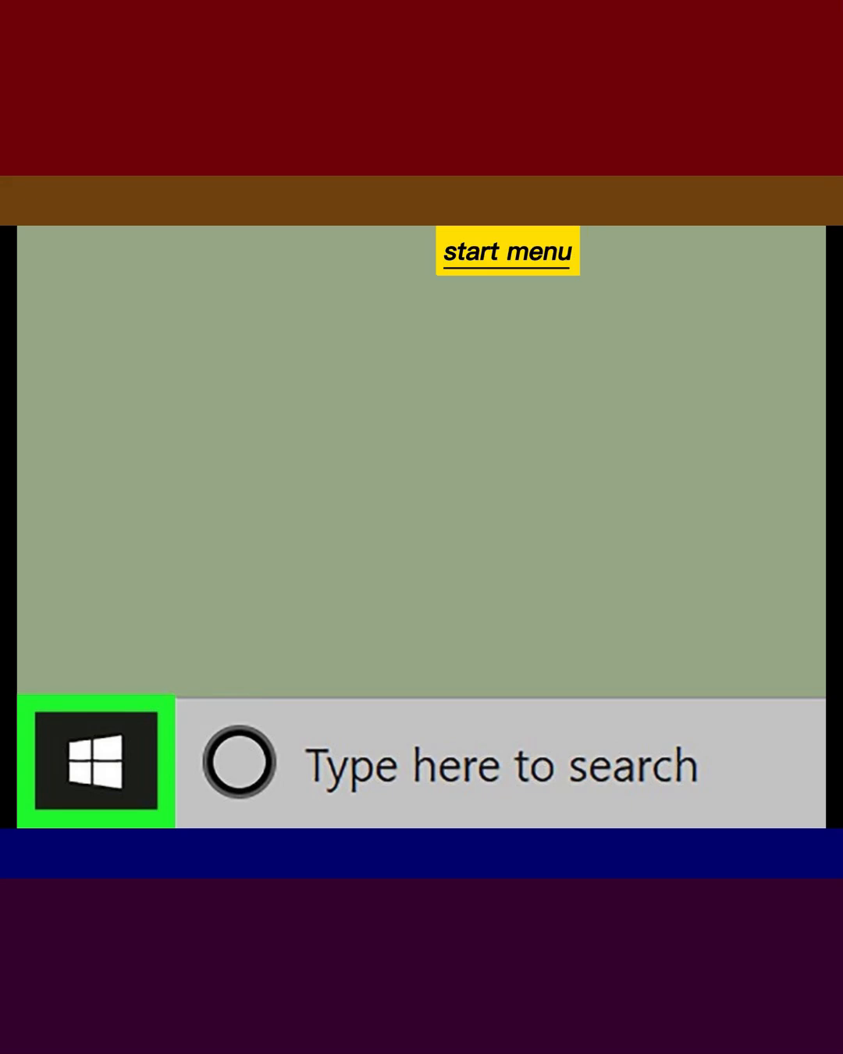
- Launch Computer Management from This PC's context menu in File Explorer
{"action": "left_click", "coordinate": [100, 765]}
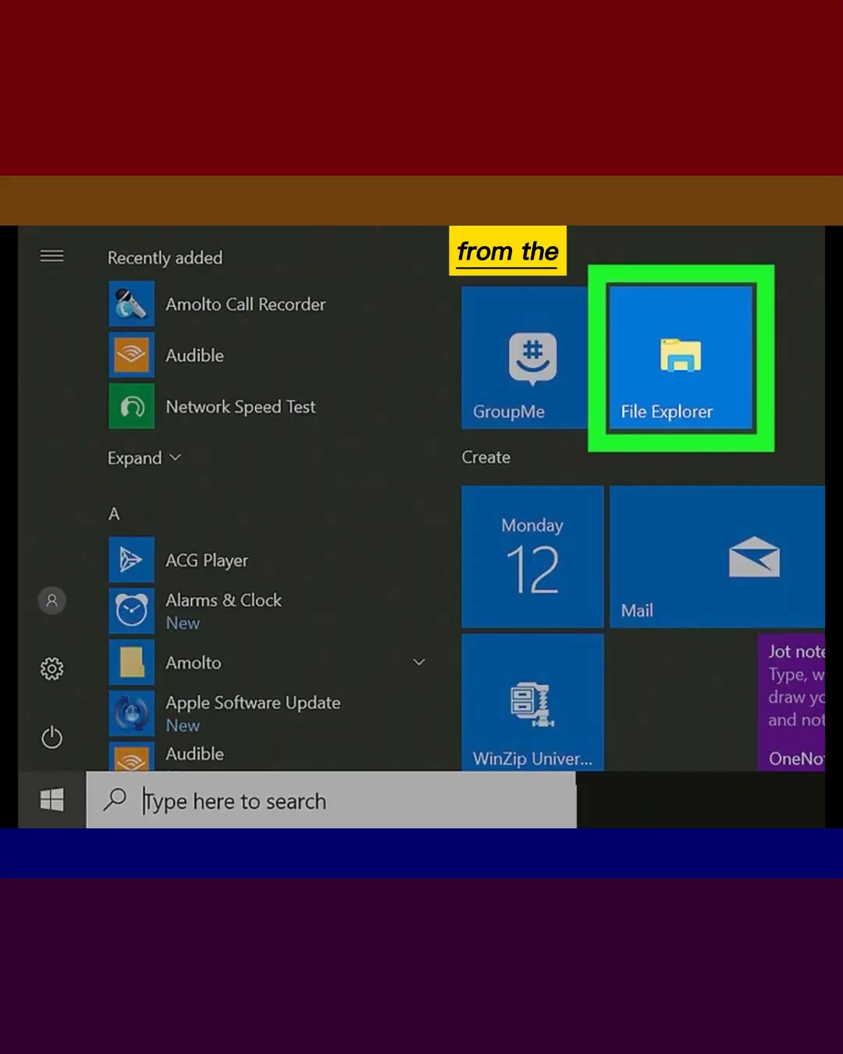
{"action": "left_click", "coordinate": [677, 359]}
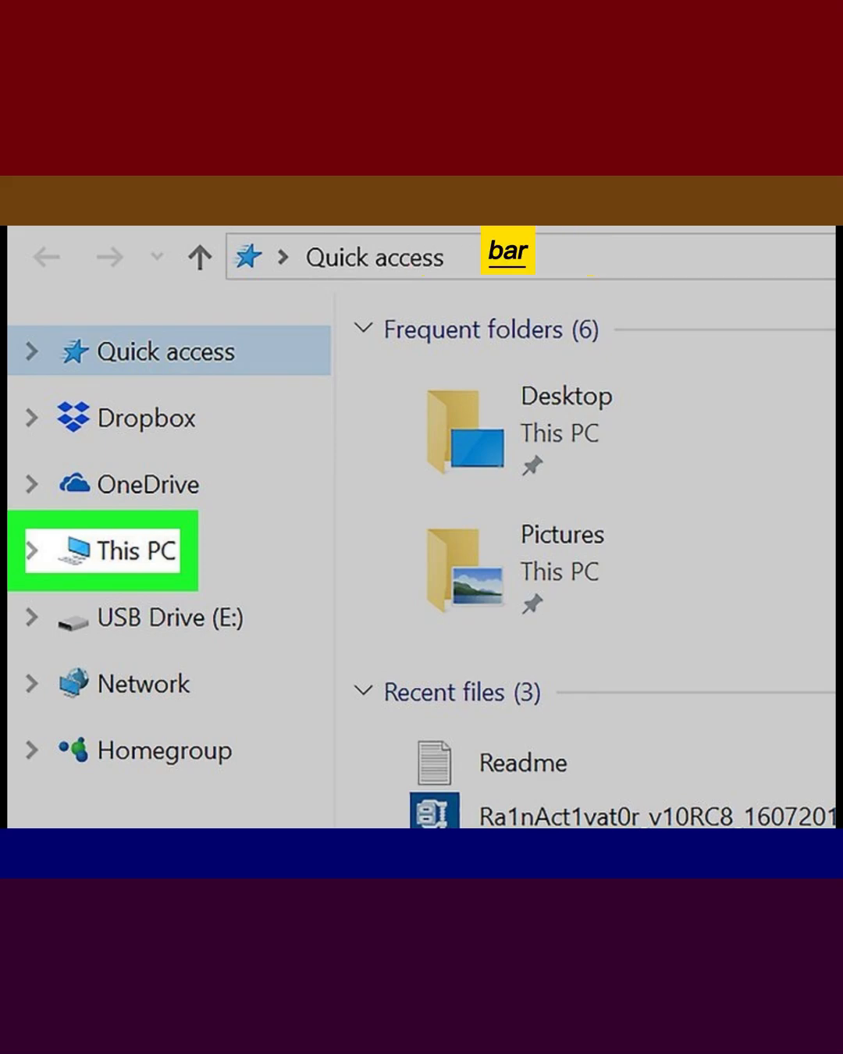
{"action": "right_click", "coordinate": [128, 550]}
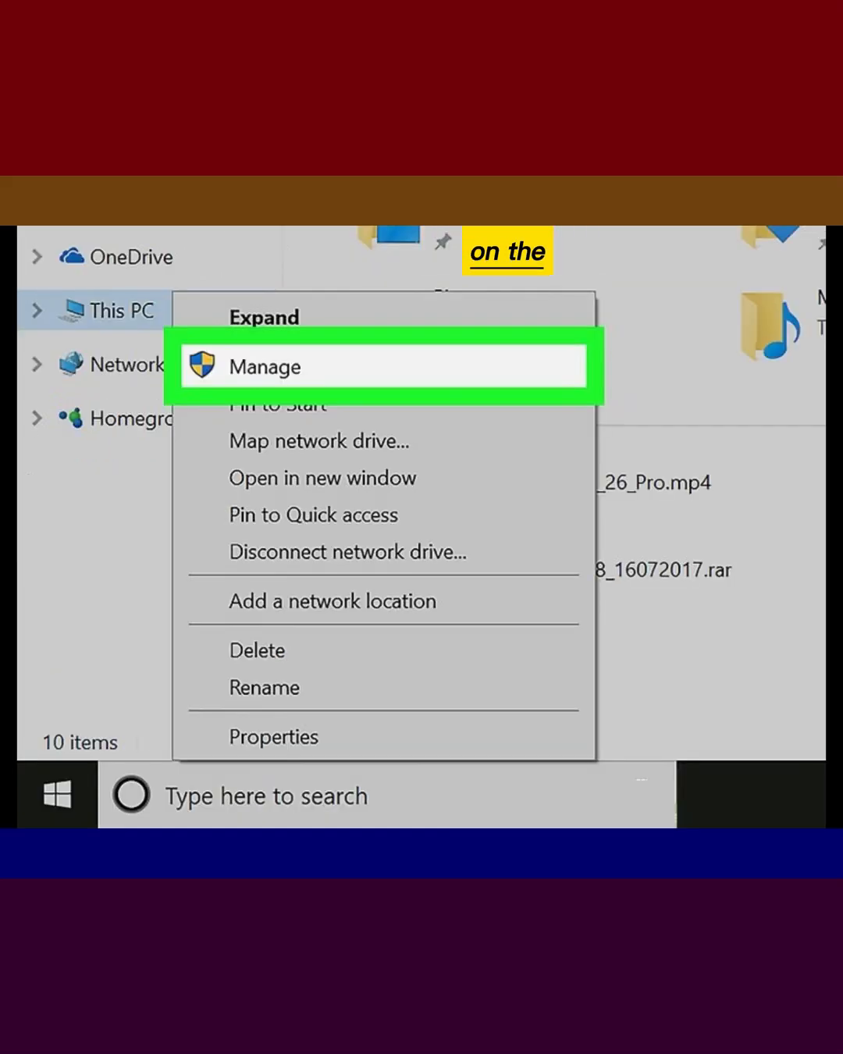
{"action": "left_click", "coordinate": [265, 365]}
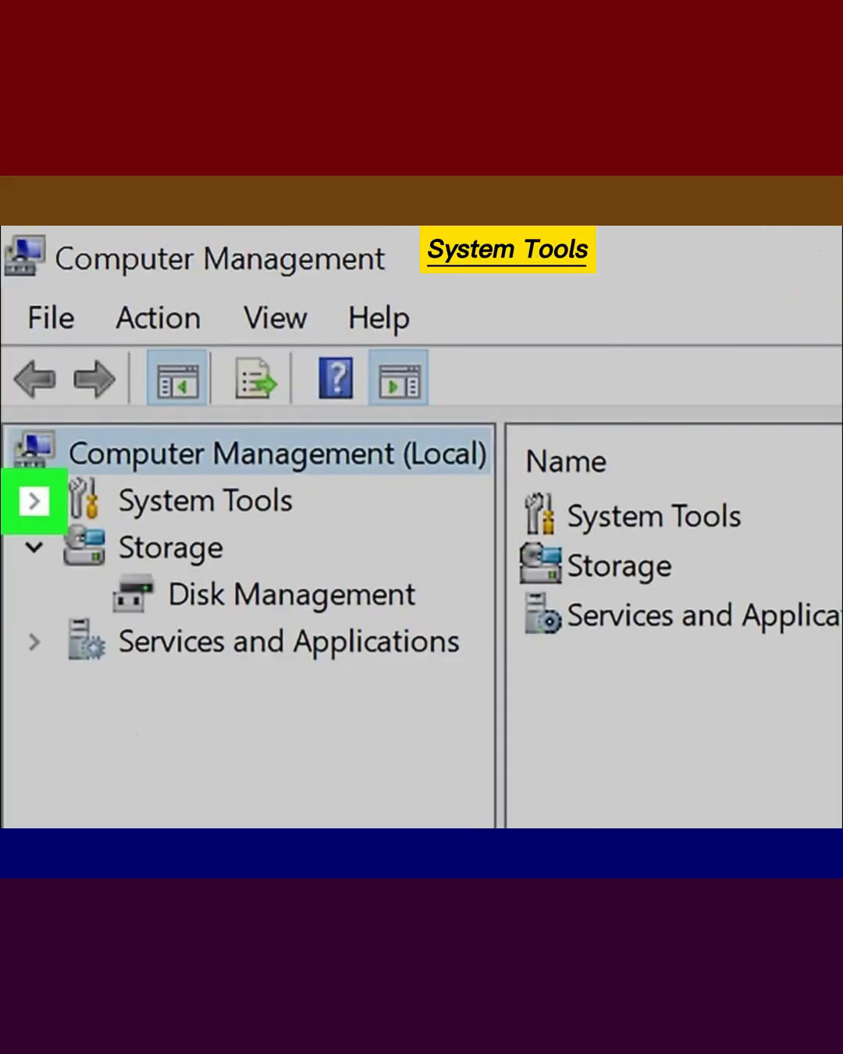
- Expand System Tools and Local Users and Groups to show the computer's group list
{"action": "left_click", "coordinate": [35, 500]}
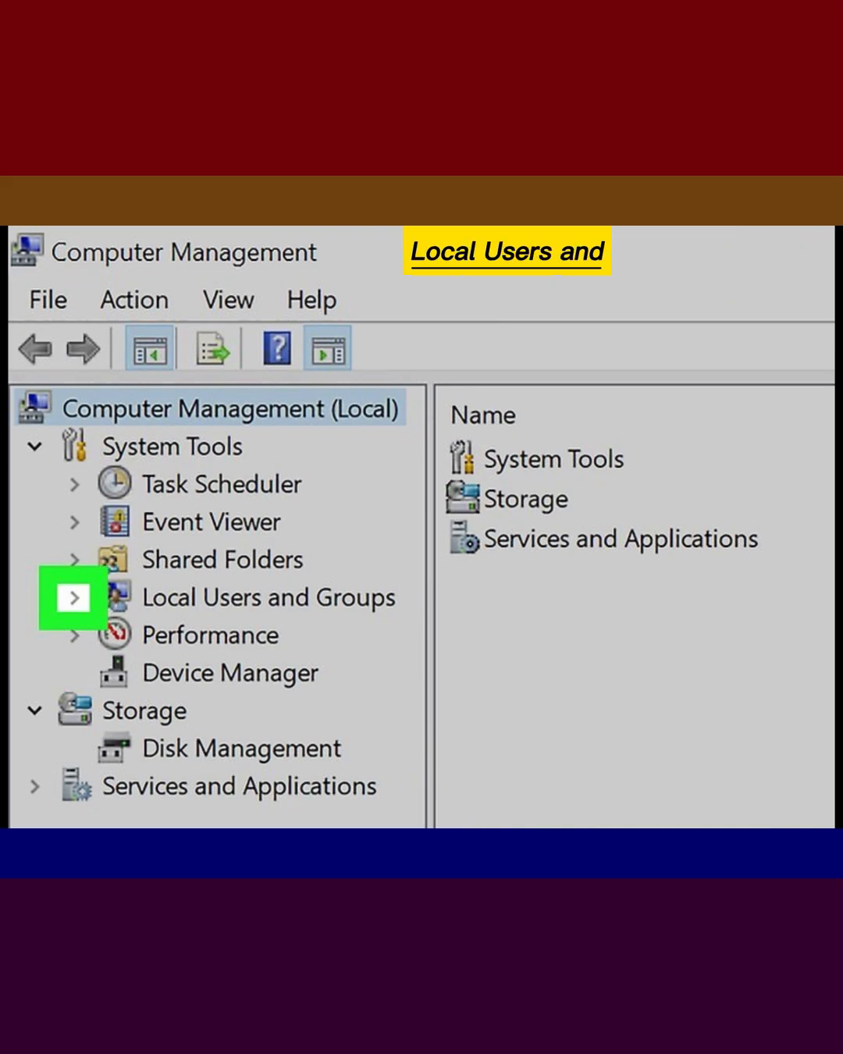
{"action": "left_click", "coordinate": [72, 597]}
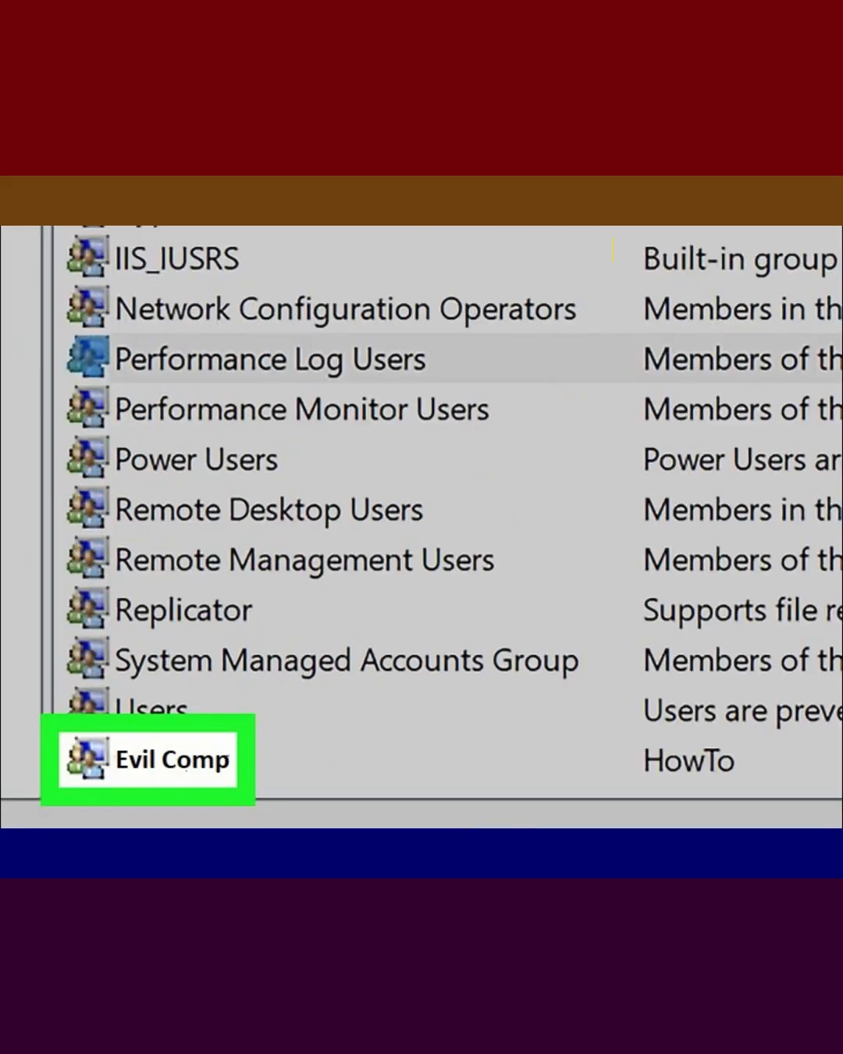
- Choose Add to Group... on the new account to bring up the group membership window
{"action": "right_click", "coordinate": [163, 771]}
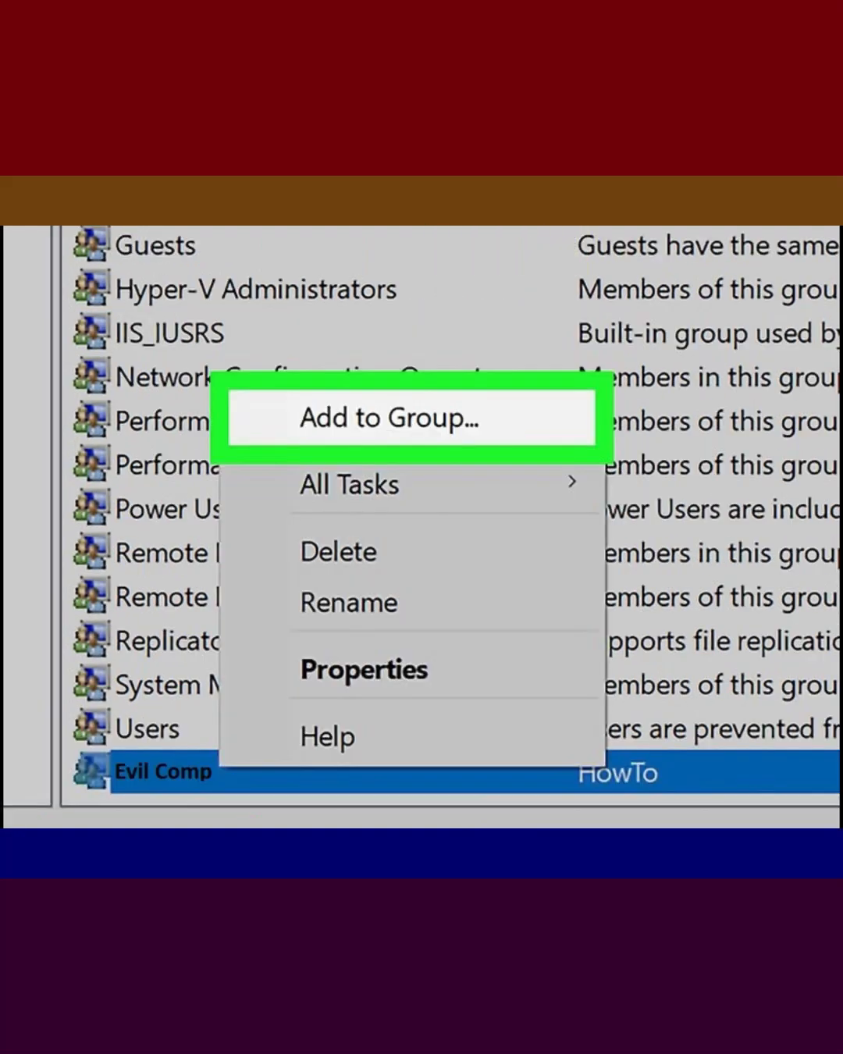
{"action": "left_click", "coordinate": [383, 417]}
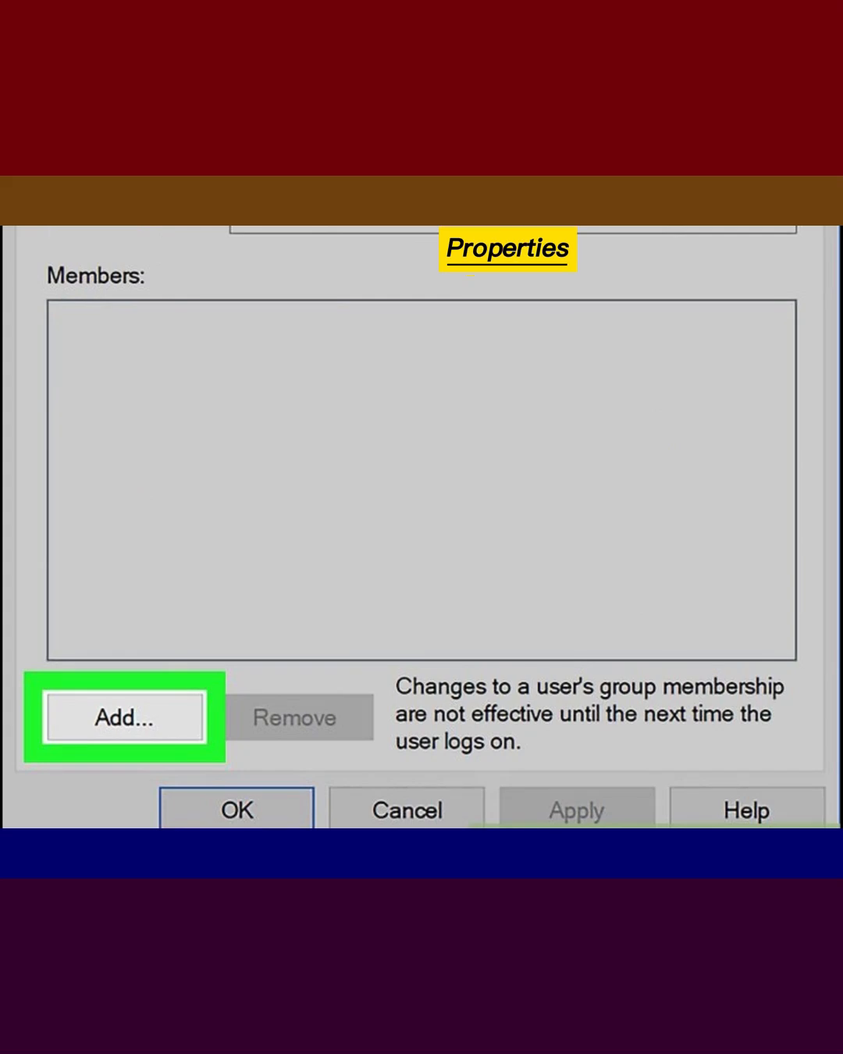